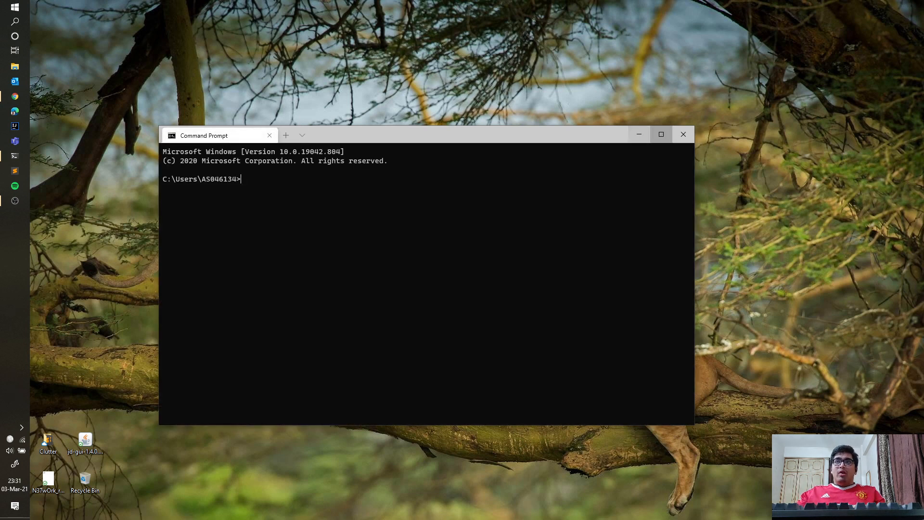
Maximize the Command Prompt window so it fills the screen.
click(661, 133)
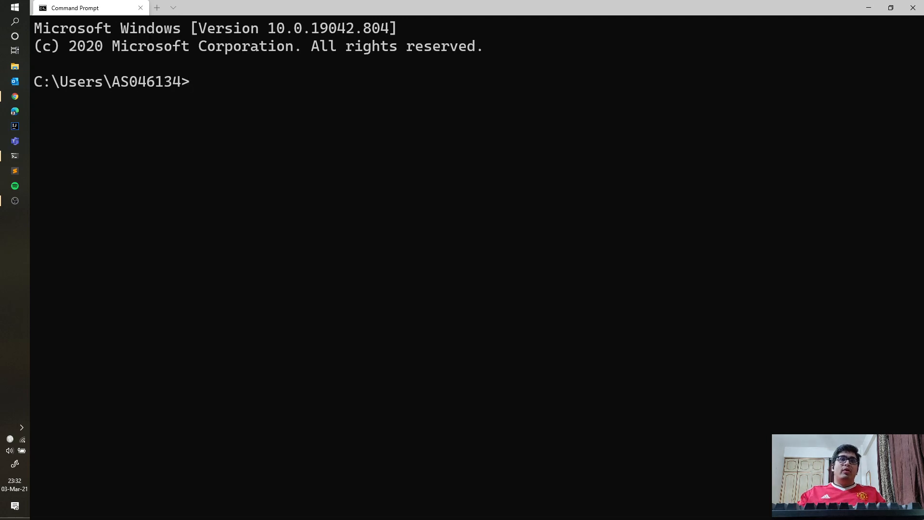
Open a new Ubuntu (WSL) tab from the new-tab profile dropdown.
click(172, 8)
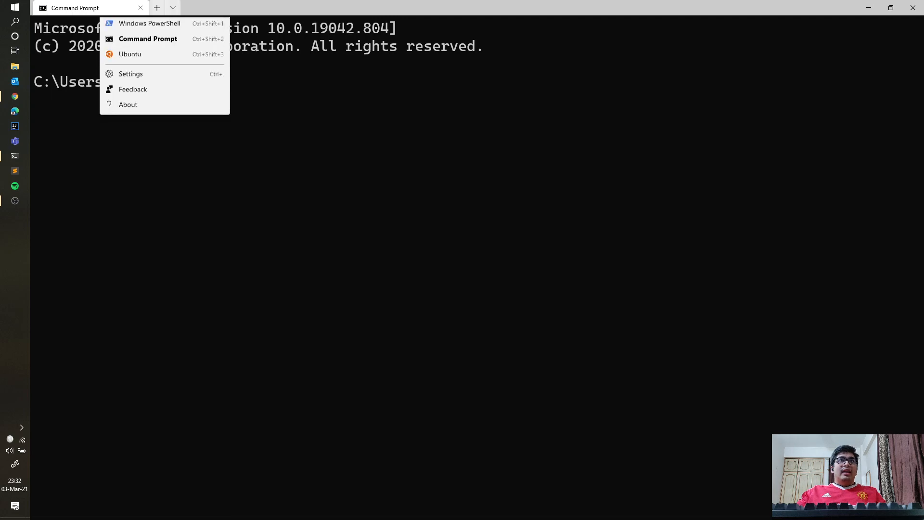
mouse_move(130, 57)
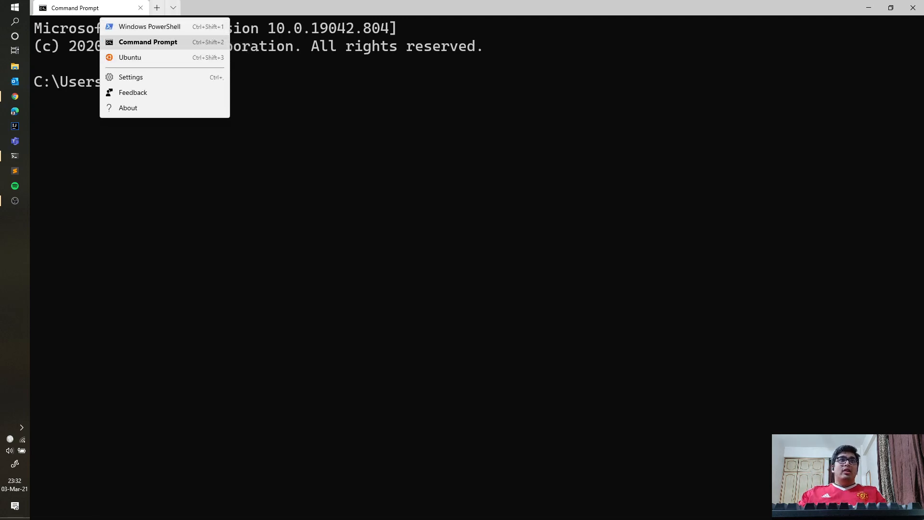
click(131, 77)
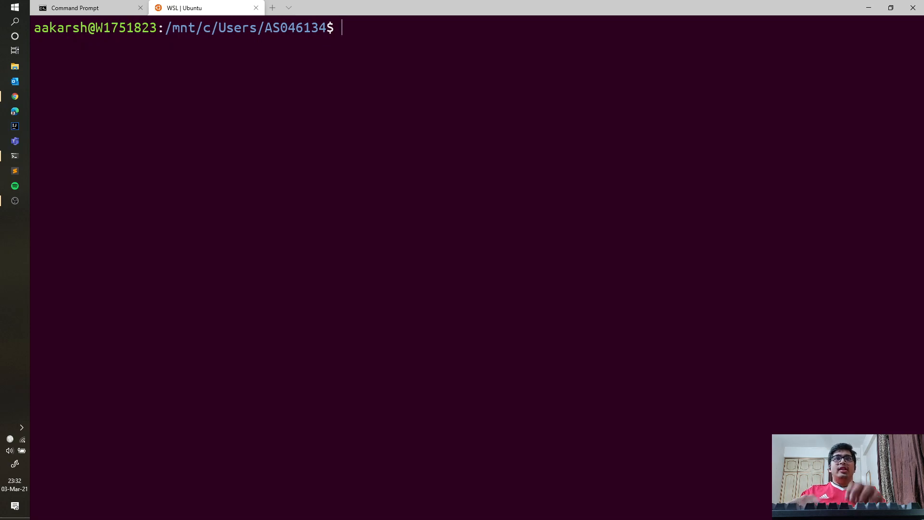
Install Apache with 'sudo apt install apache2', then start changing into /var/.
text(sudo)
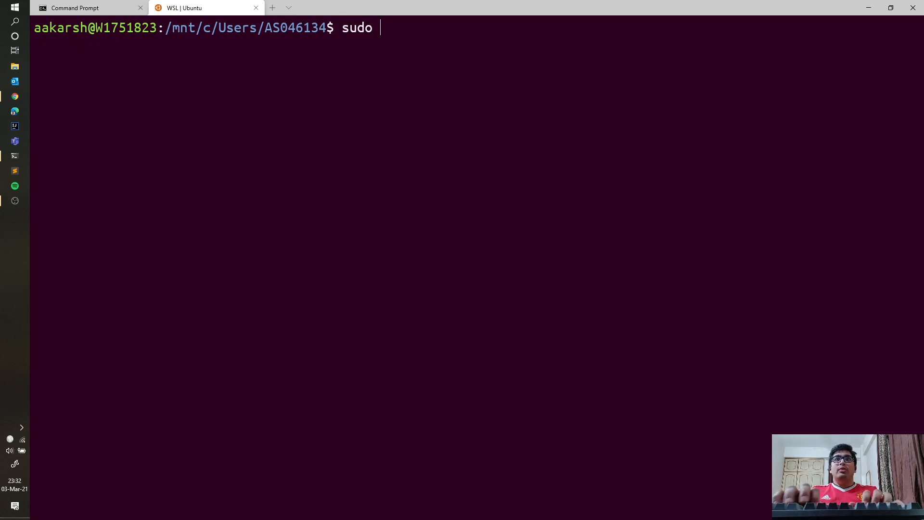
text(apt install apa)
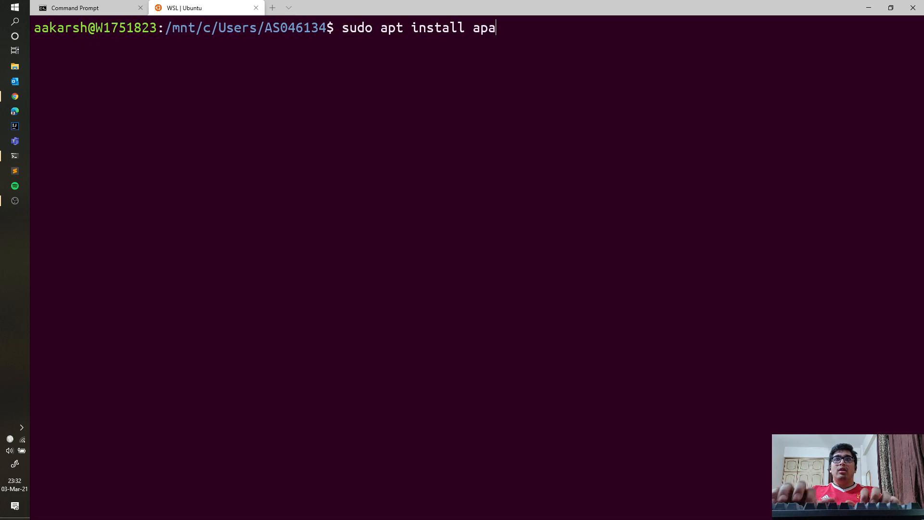
key(Return)
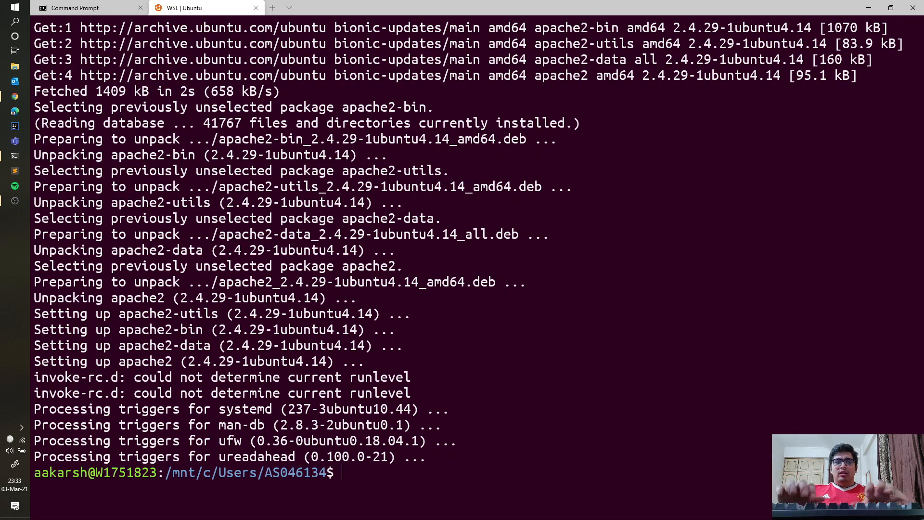
text(cd /var/)
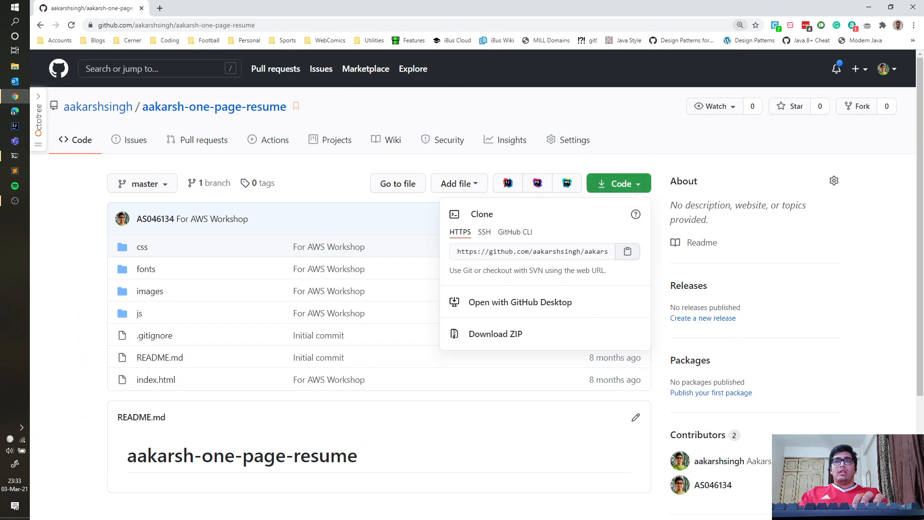
mouse_move(14, 171)
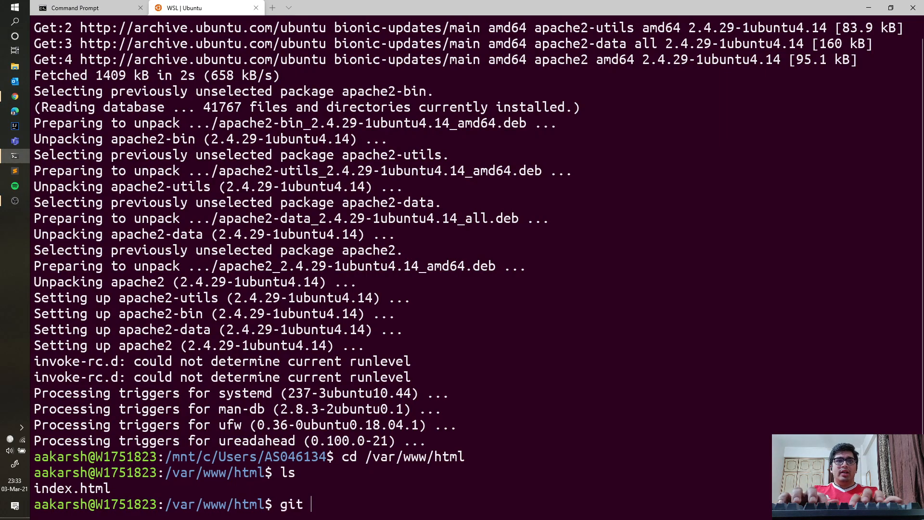
Clone the aakarsh-one-page-resume repository with sudo git clone and enter its folder.
text(sudo)
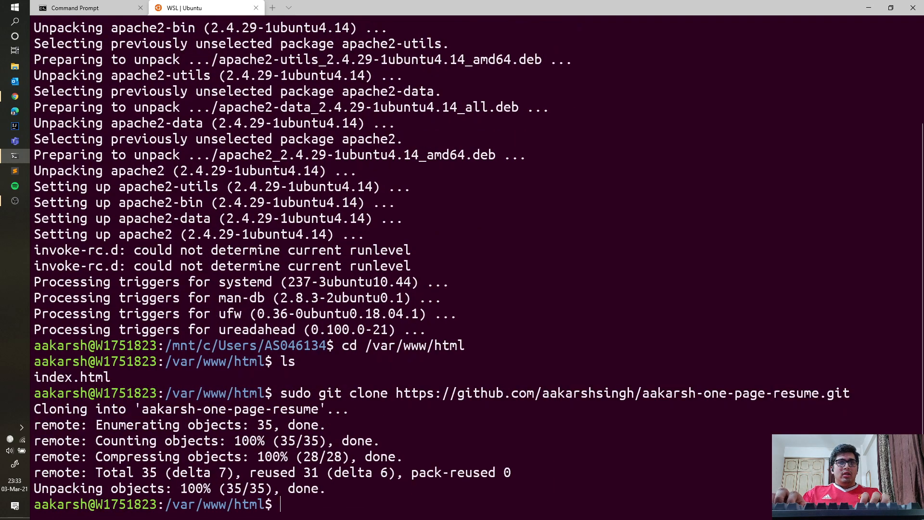
text(cd aak)
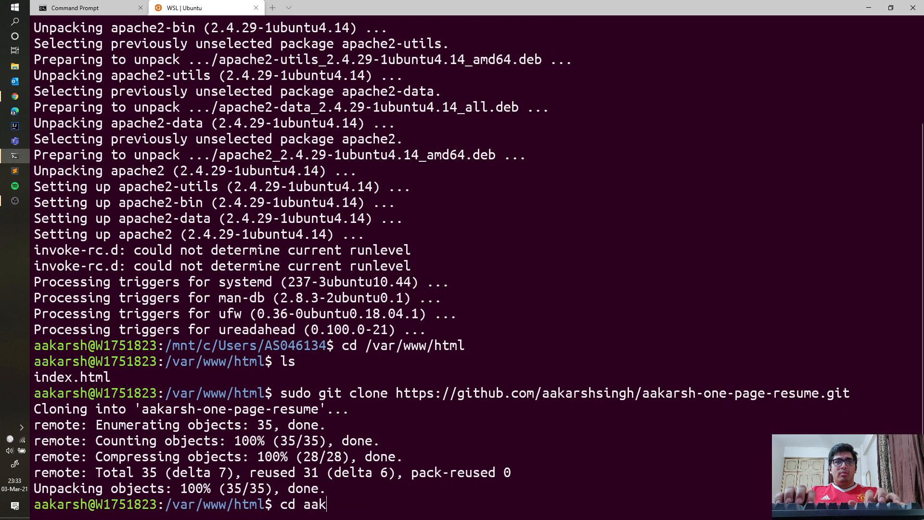
key(Return)
text(ls -l)
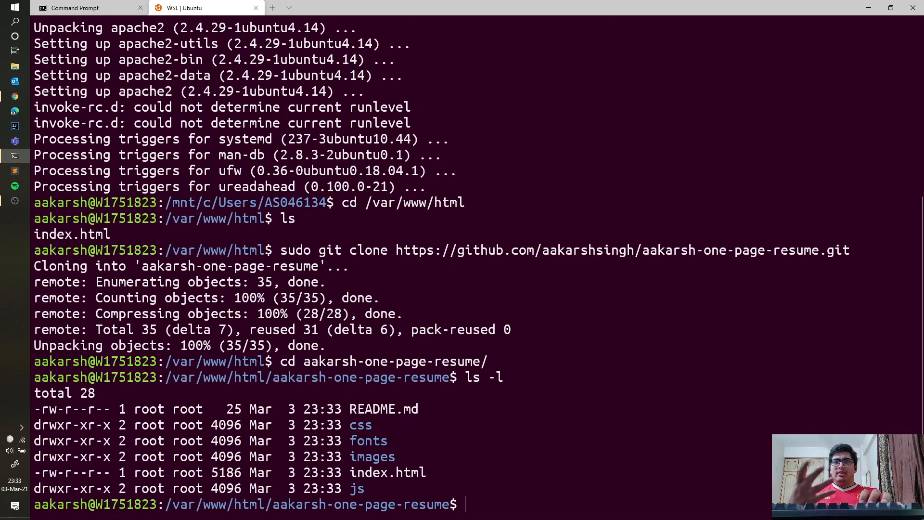
Restart Apache with 'sudo service apache2 restart'.
text(sudo service a)
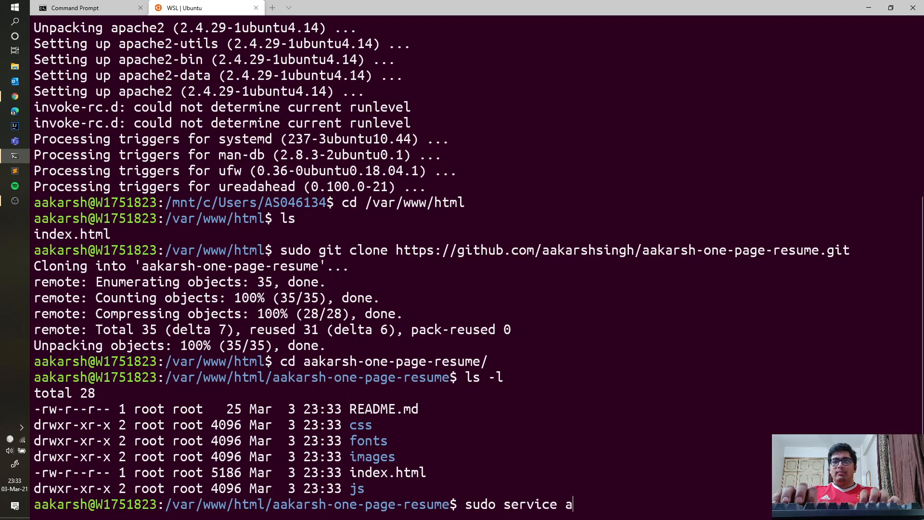
text(pache2 s)
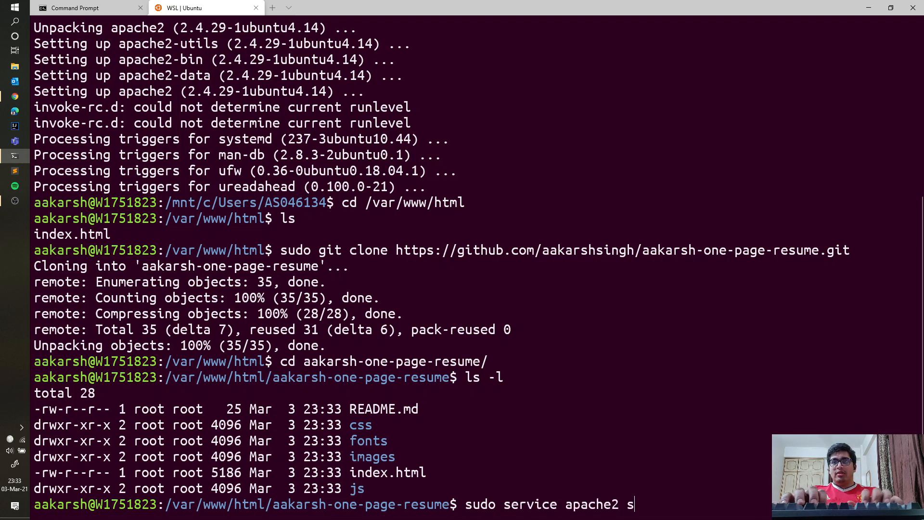
text(estart)
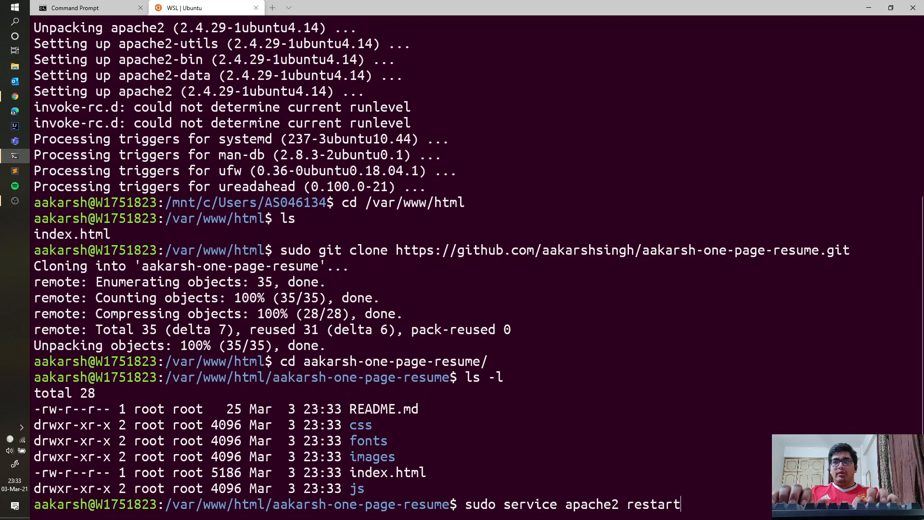
key(Return)
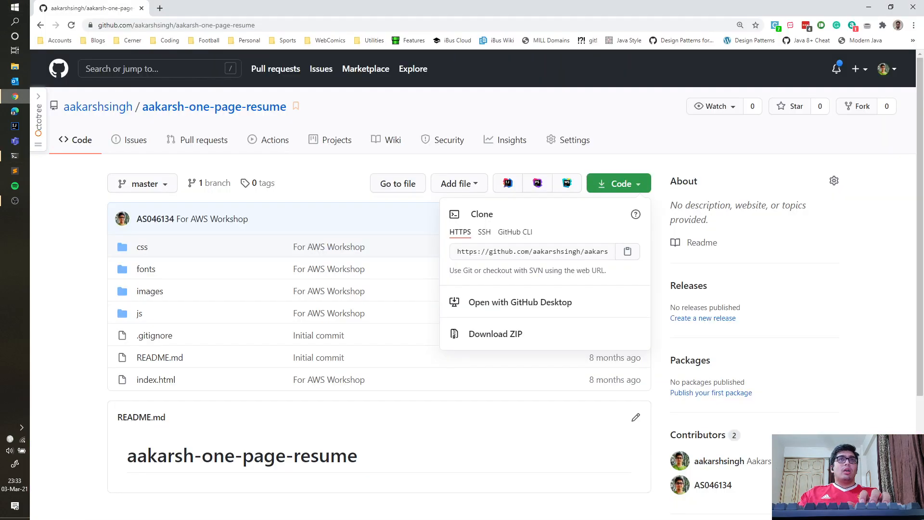
Load localhost/aakarsh-one-page-resume/ and scroll through the resume page.
click(37, 95)
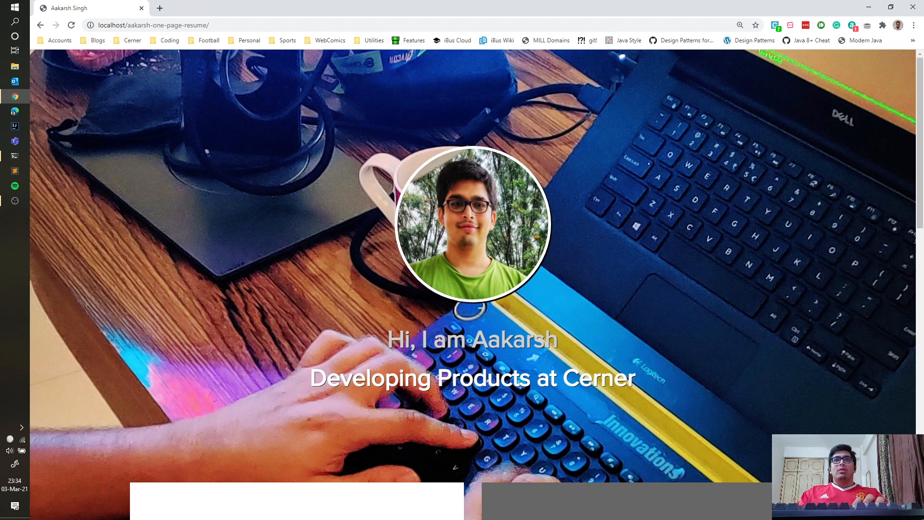
scroll(down, 3)
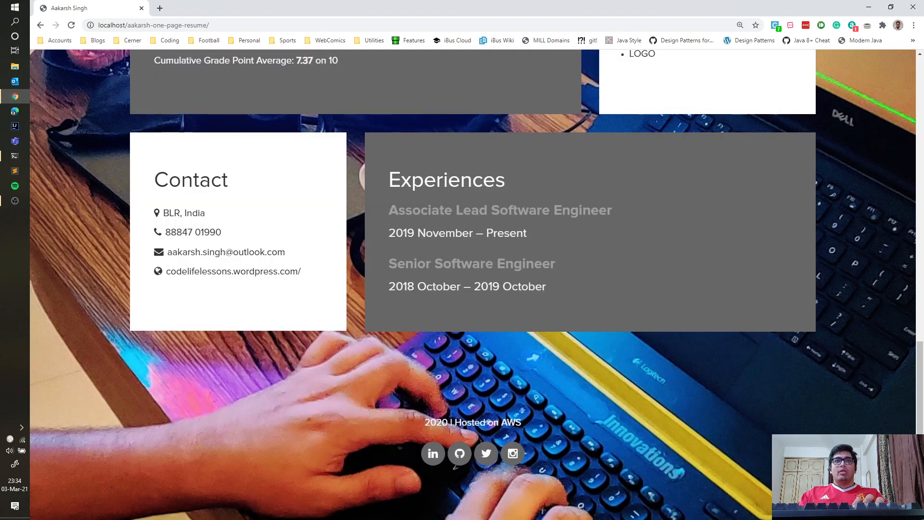
scroll(up, 3)
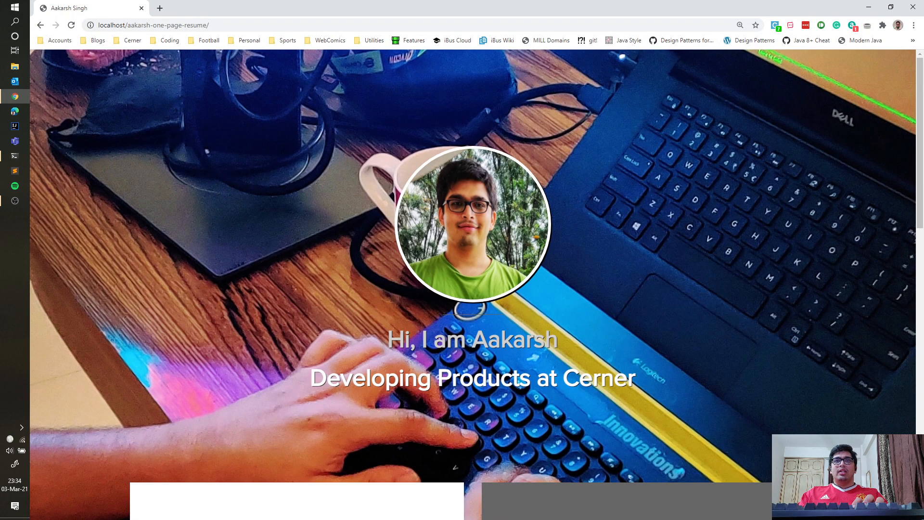
scroll(down, 3)
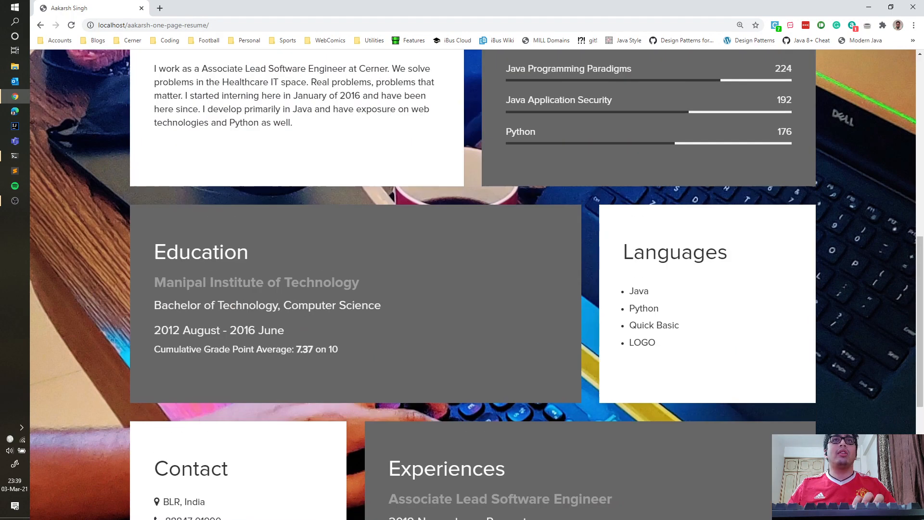
scroll(up, 3)
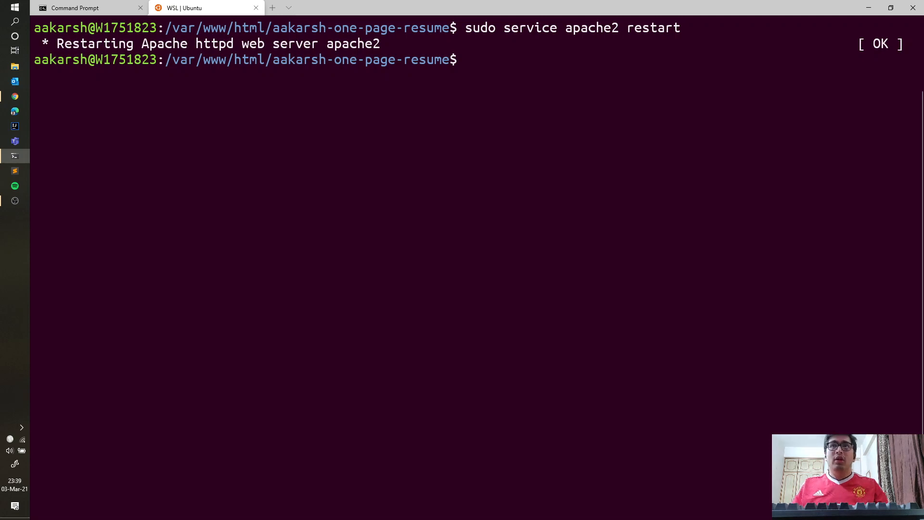
Take ownership with 'sudo chown -R aakarsh .' and type 'code .' for VS Code.
text(sudo ch)
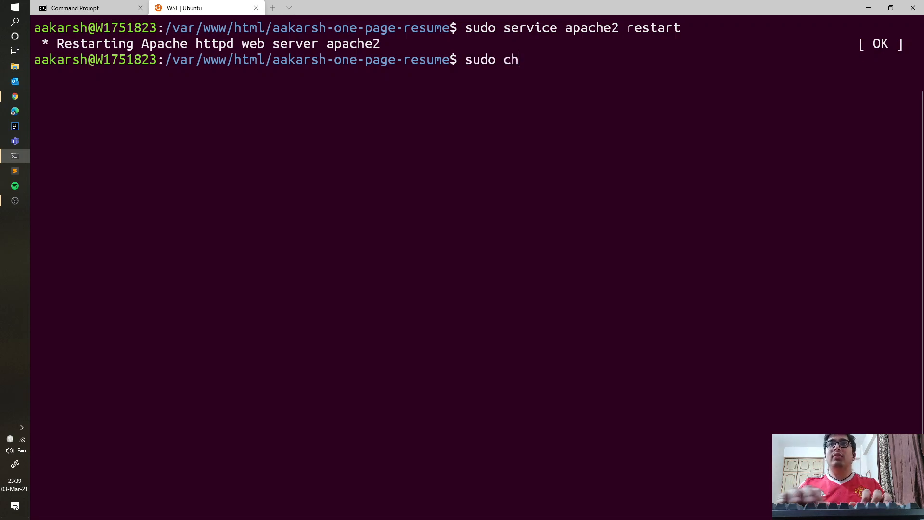
text(own -)
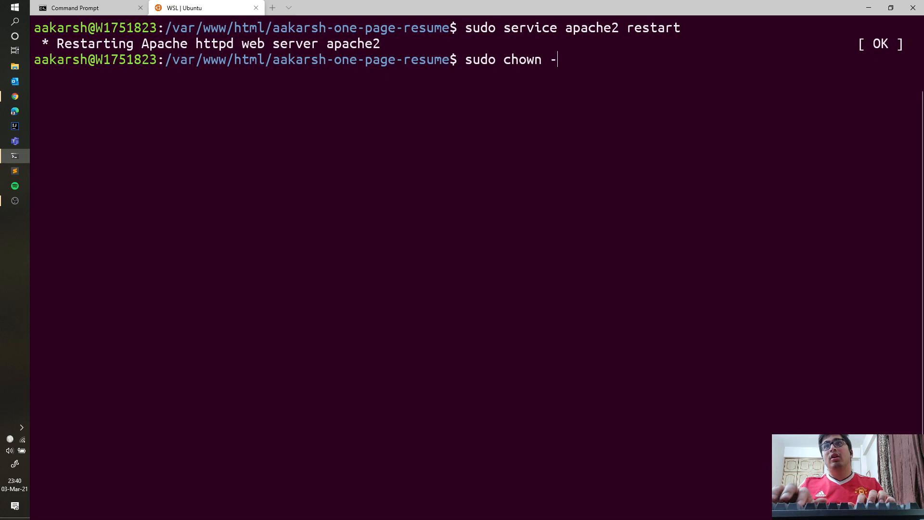
text(R aa)
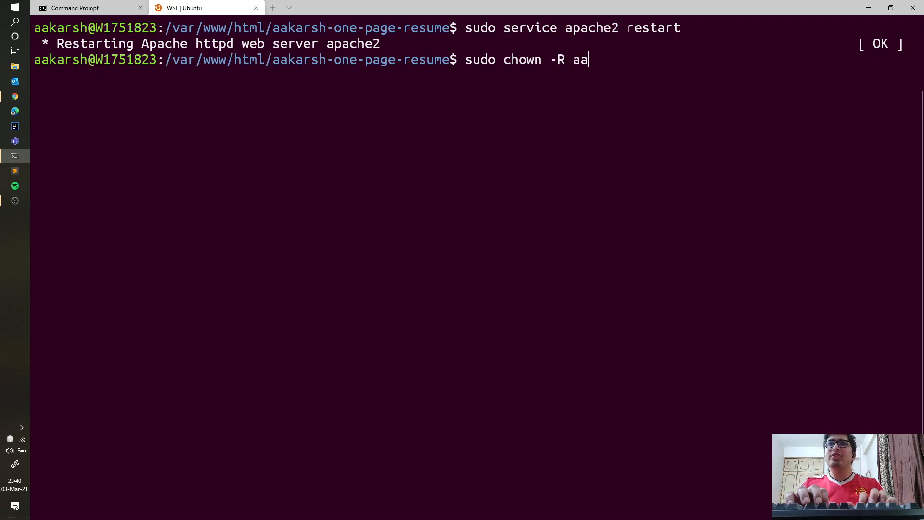
text(karsh .)
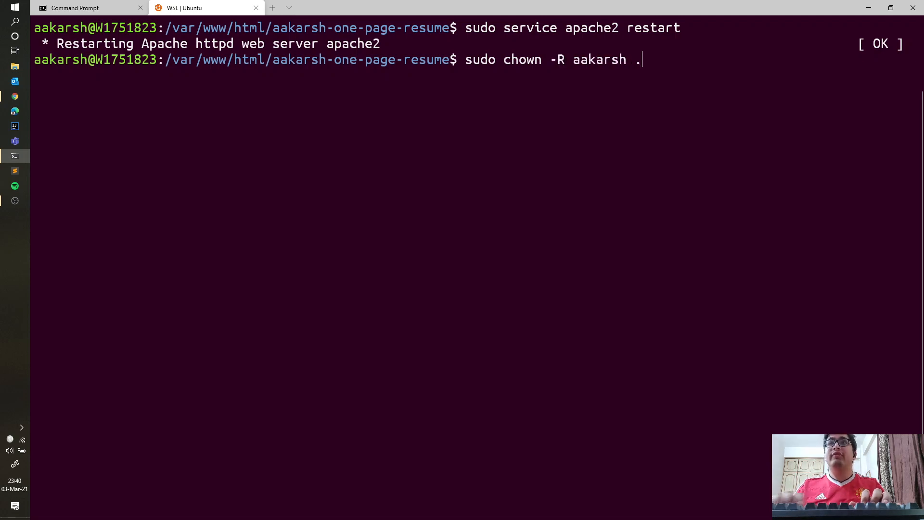
key(Return)
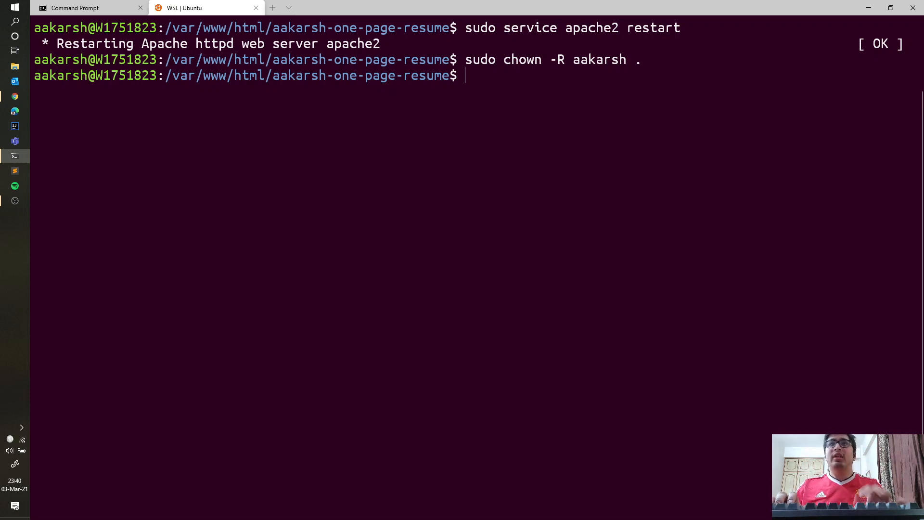
text(co)
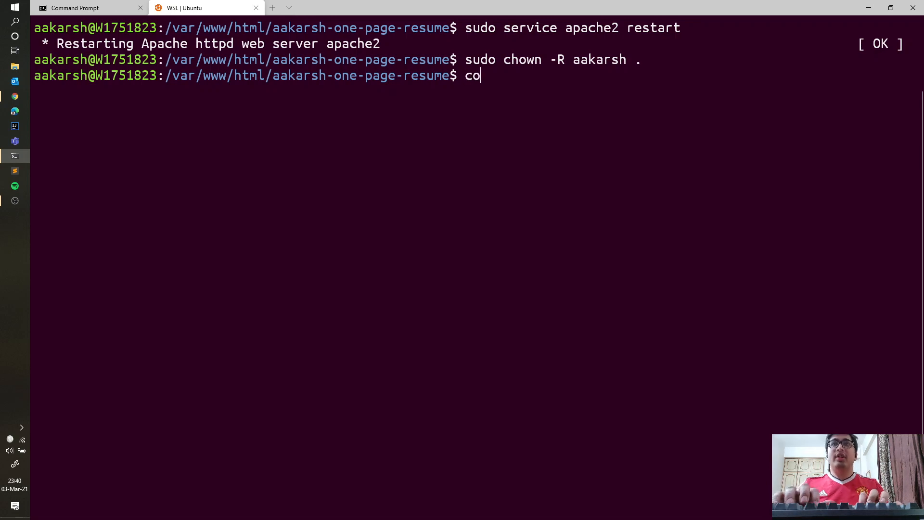
text(de .)
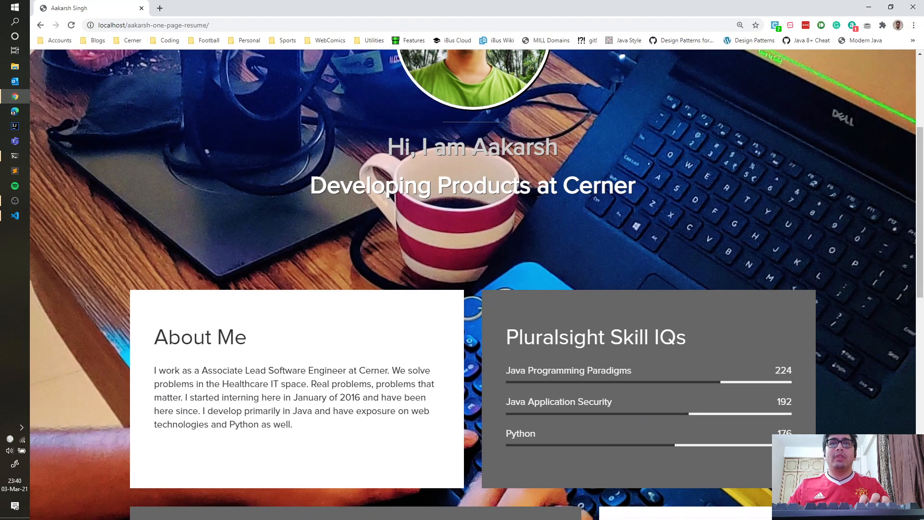
scroll(down, 3)
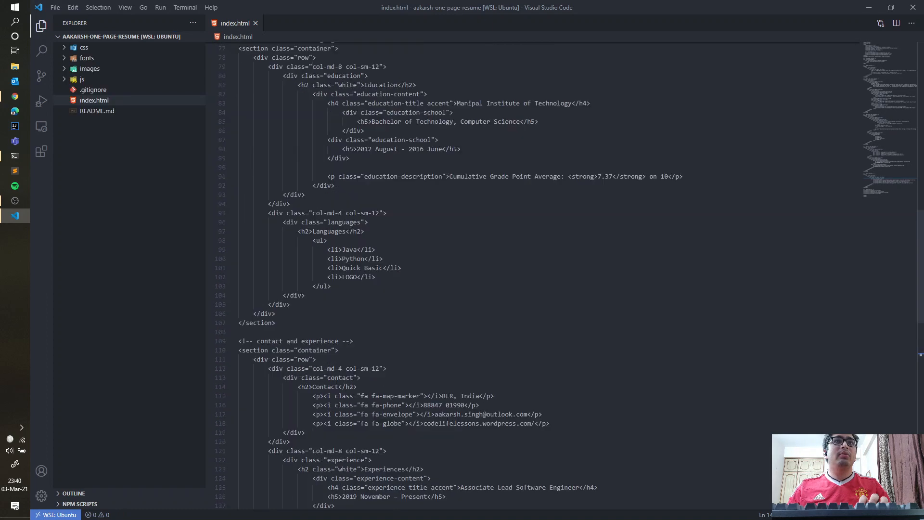
Change the index.html footer from 2020/AWS to '2021 | Hosted on WSL' and save.
scroll(up, 3)
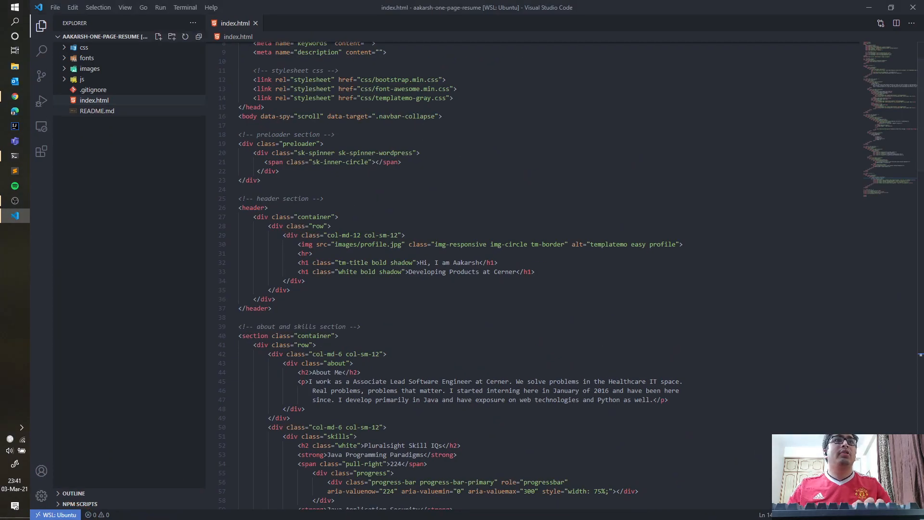
scroll(down, 3)
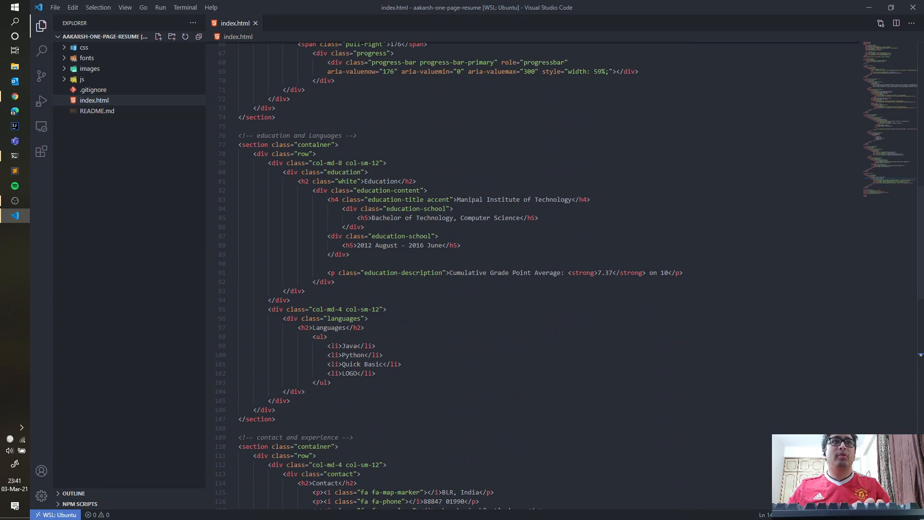
scroll(down, 3)
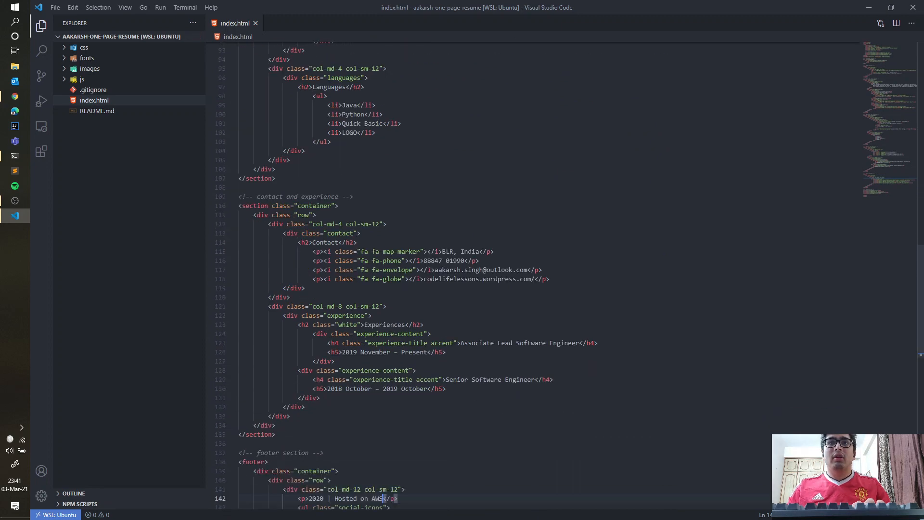
scroll(down, 3)
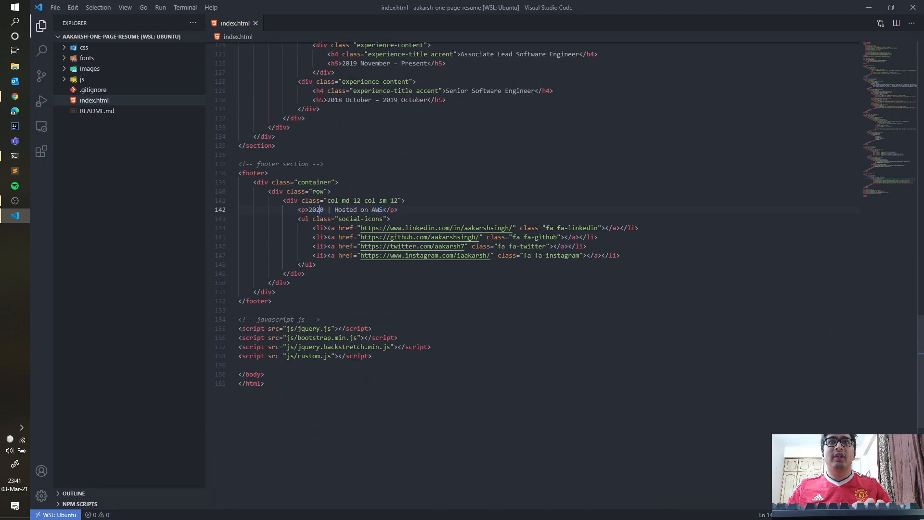
text(2021)
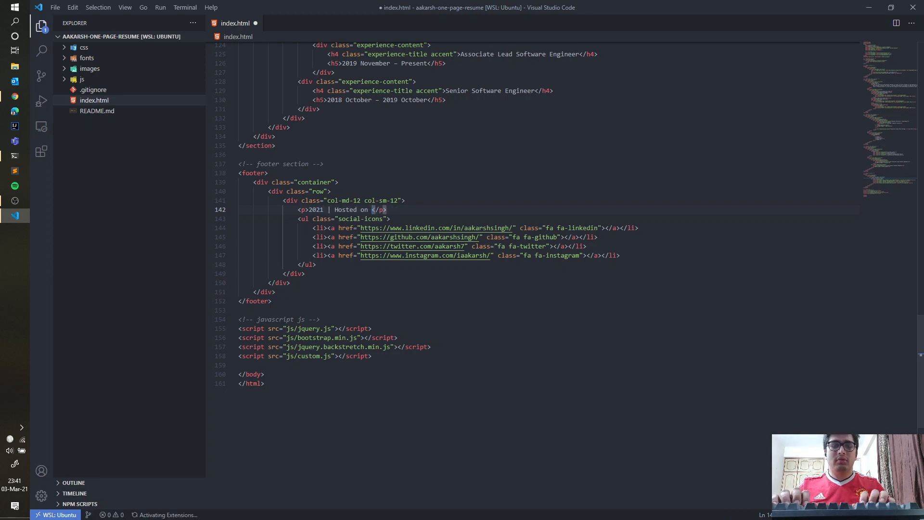
text(WSL)
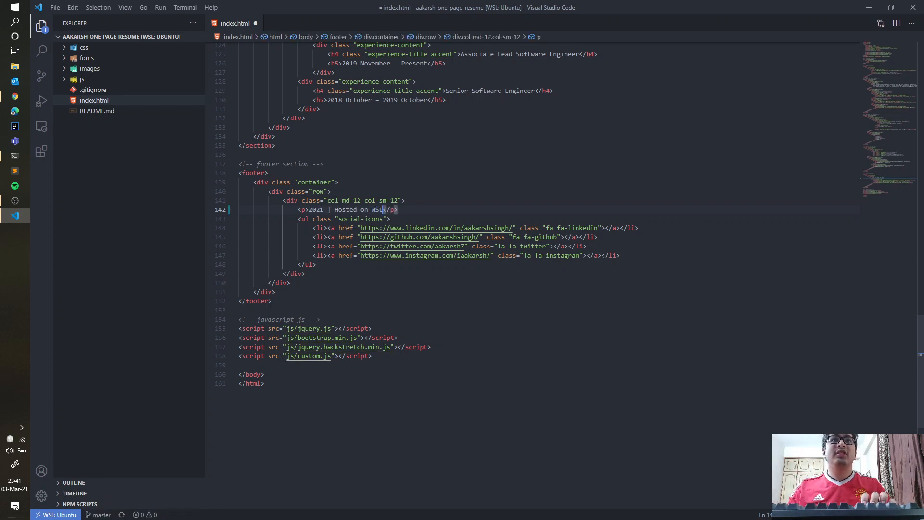
key(ctrl+s)
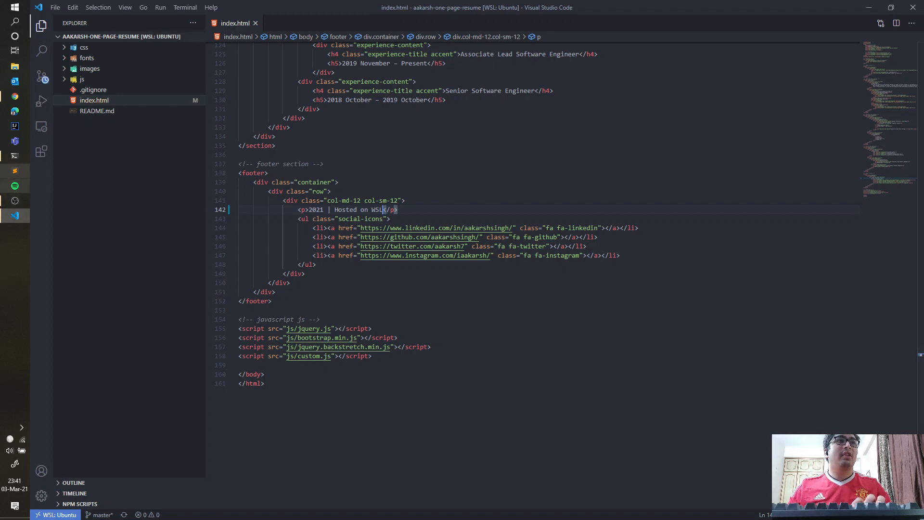
click(15, 96)
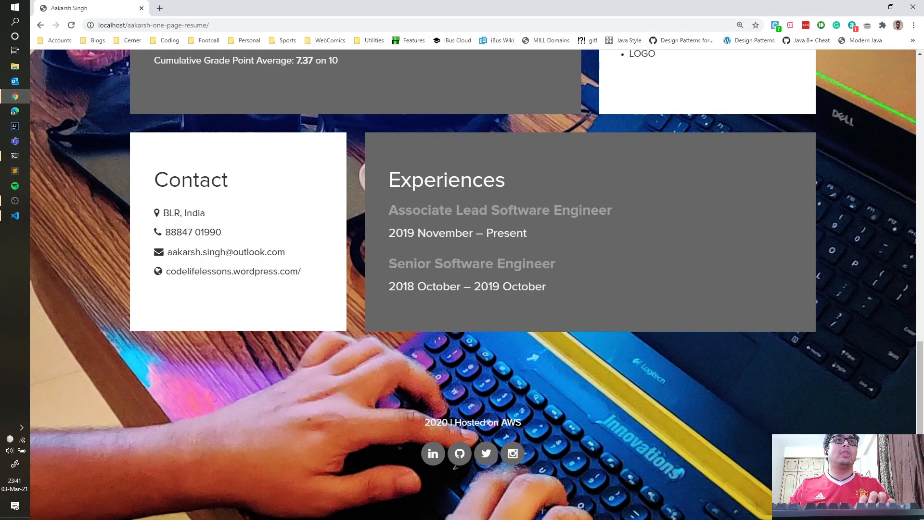
click(70, 25)
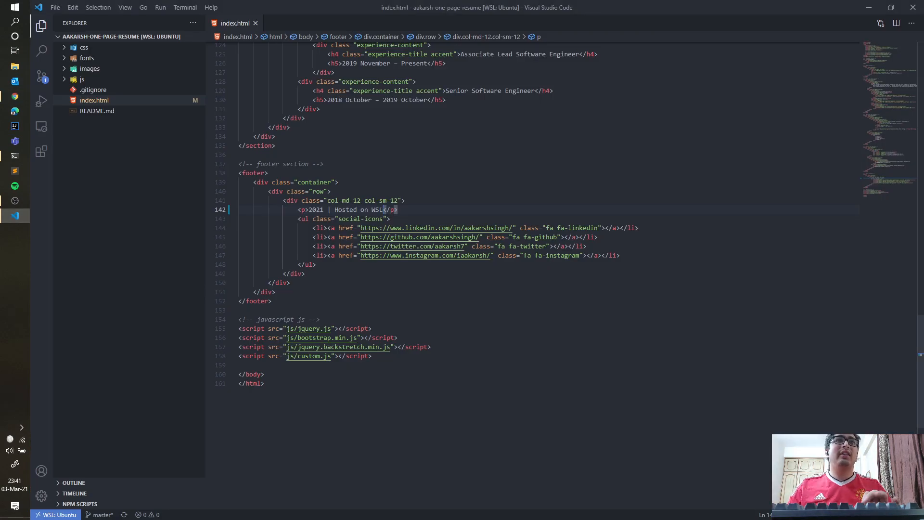
Open a new integrated bash terminal via Terminal > New Terminal.
click(185, 7)
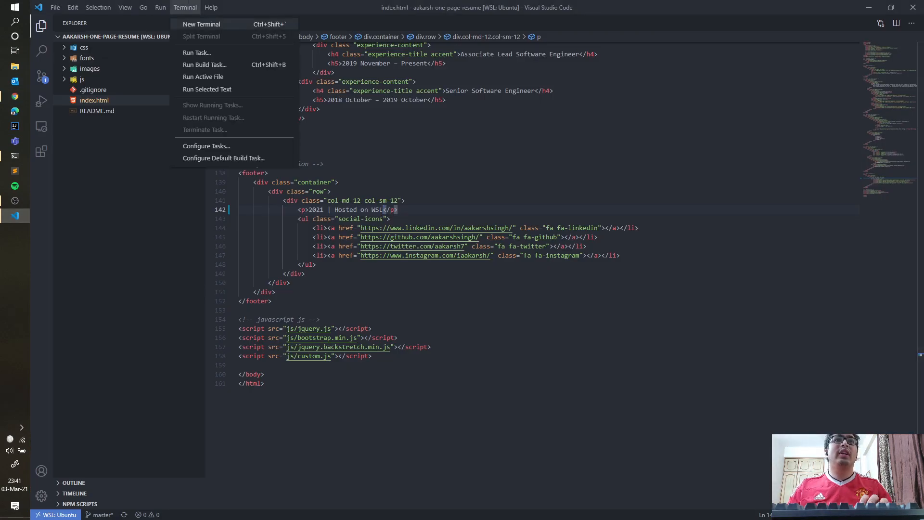
click(201, 24)
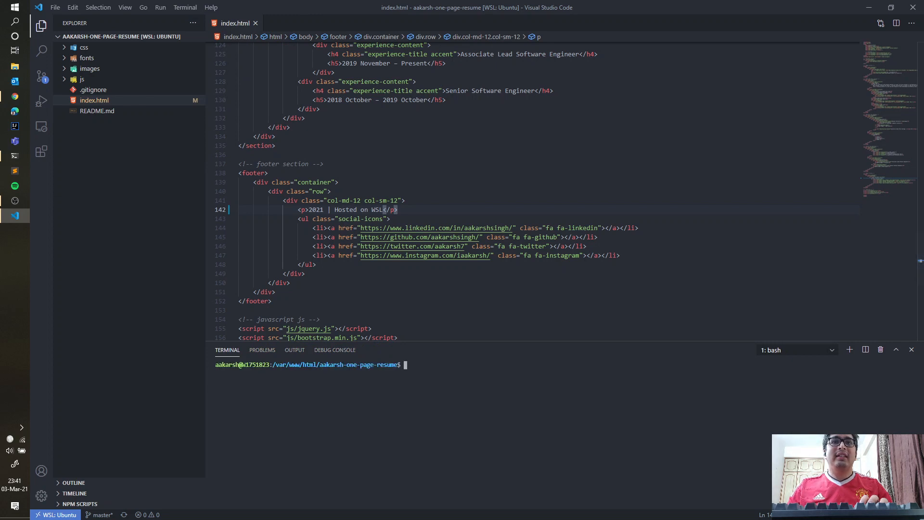